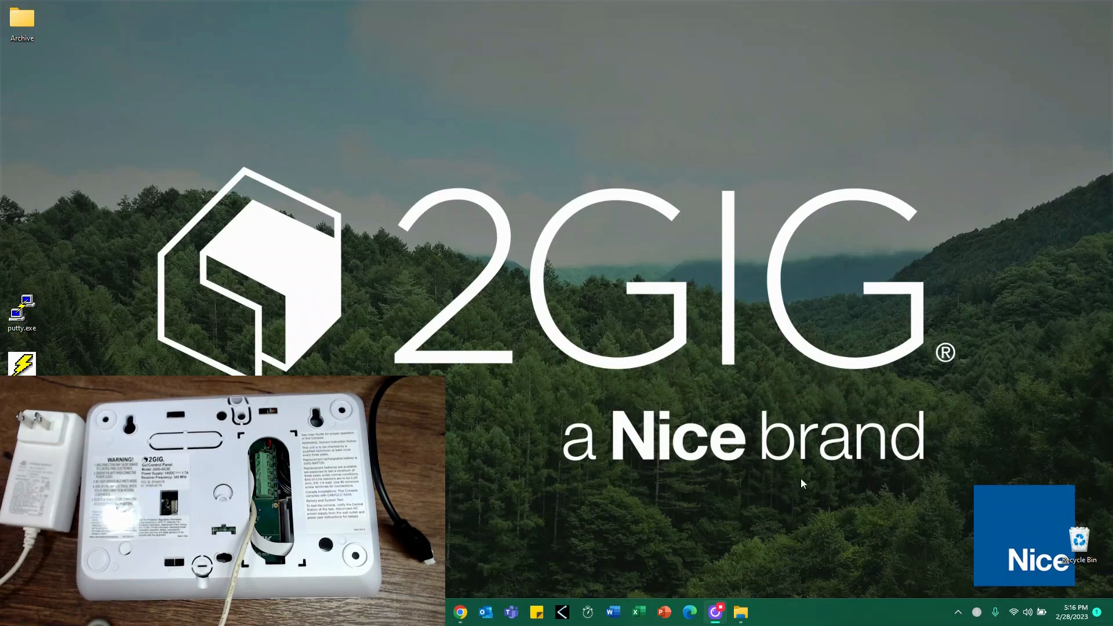
mouse_move(694, 598)
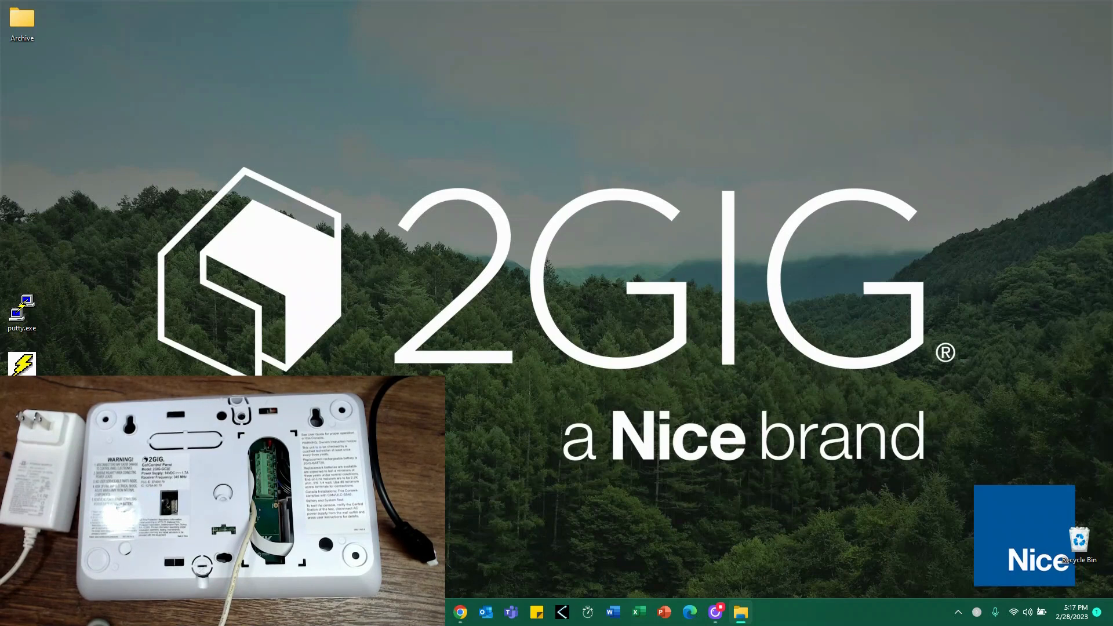
Open File Explorer to the 2GIG_GC2e_V1_24_English_Firmware_PC_Update_Tool folder in Downloads.
click(740, 613)
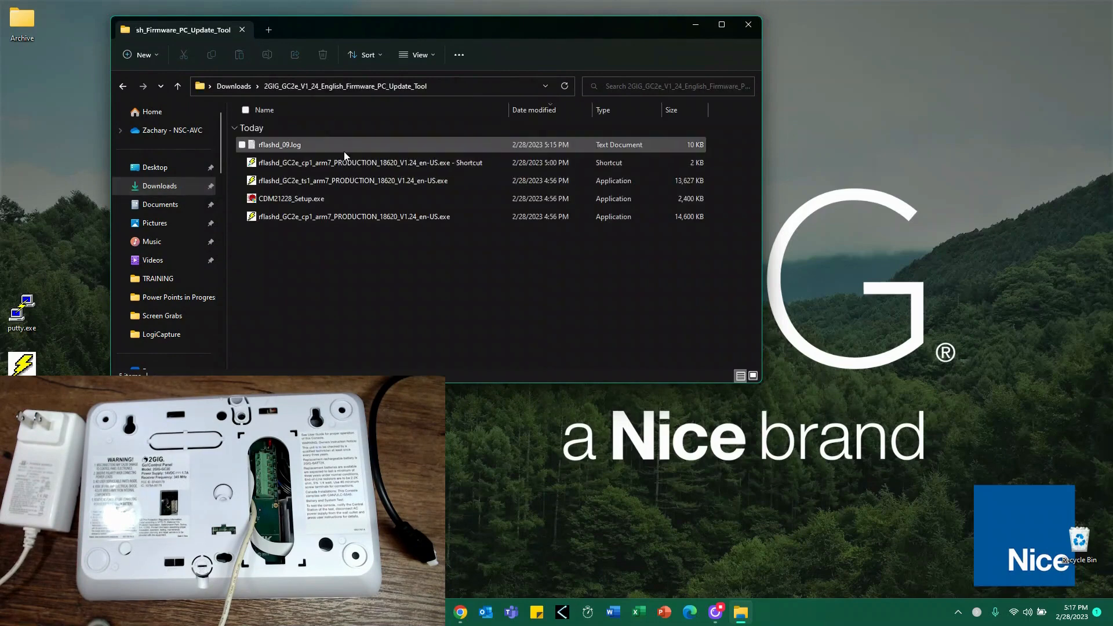
mouse_move(368, 162)
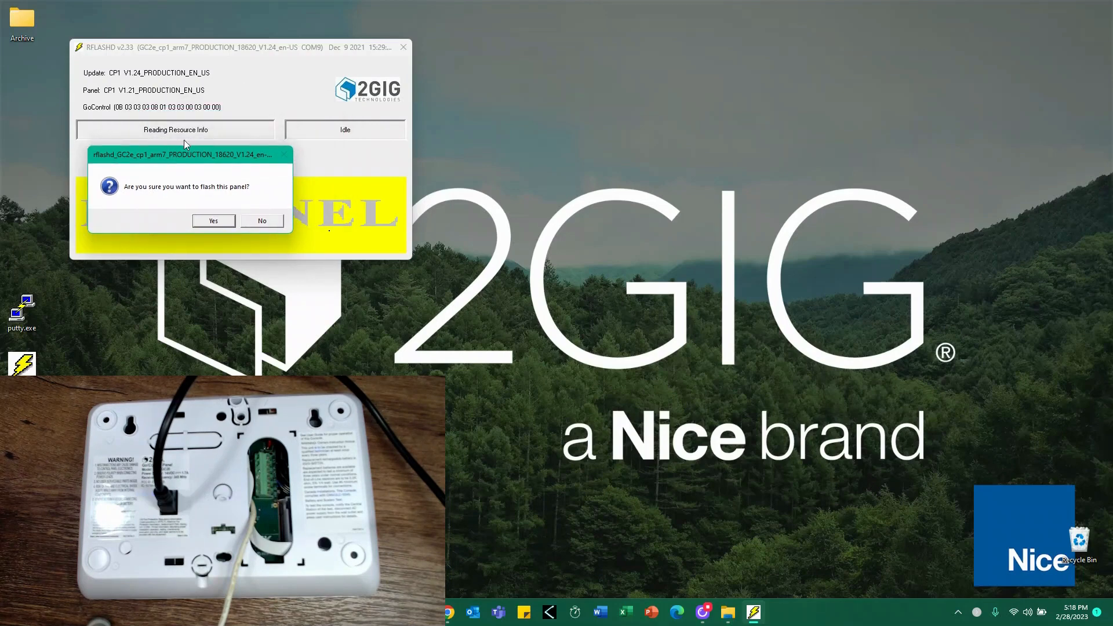
mouse_move(118, 211)
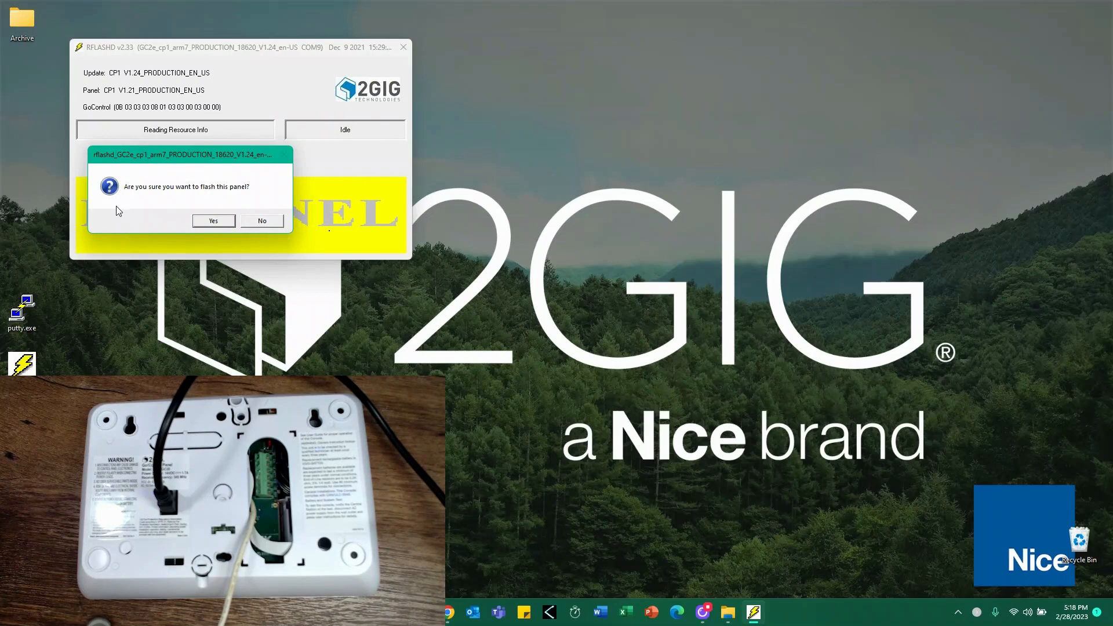
mouse_move(105, 99)
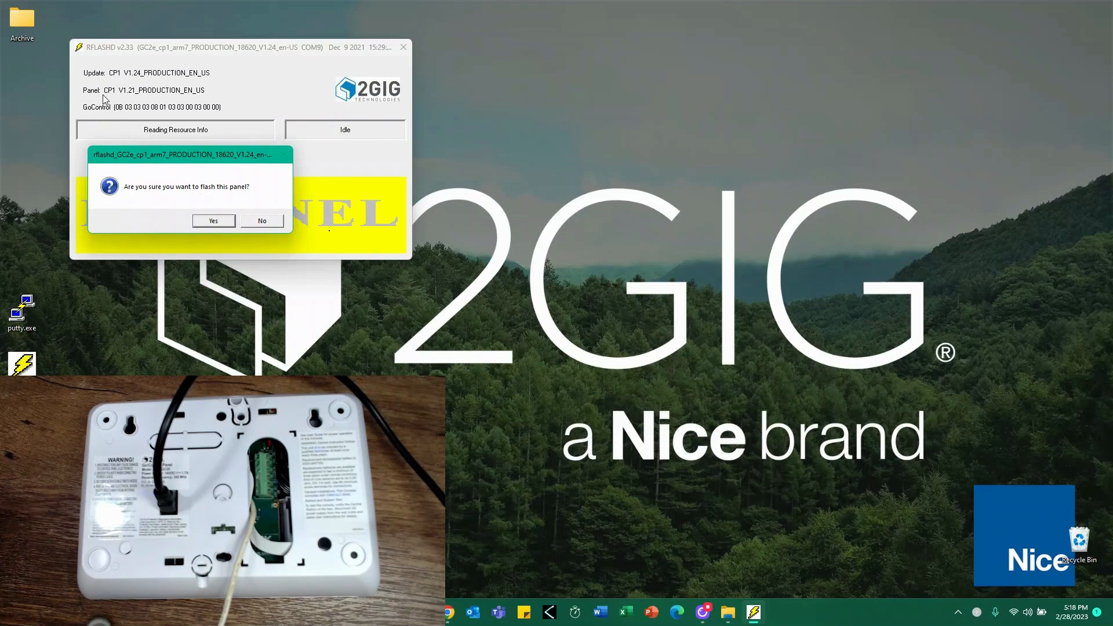
mouse_move(215, 215)
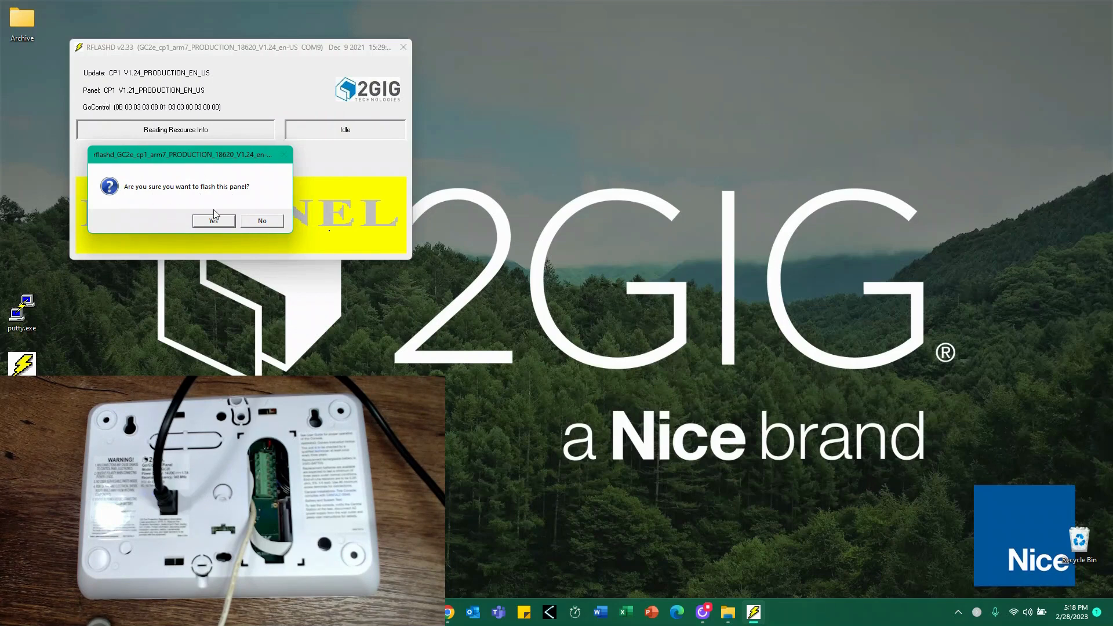
mouse_move(215, 231)
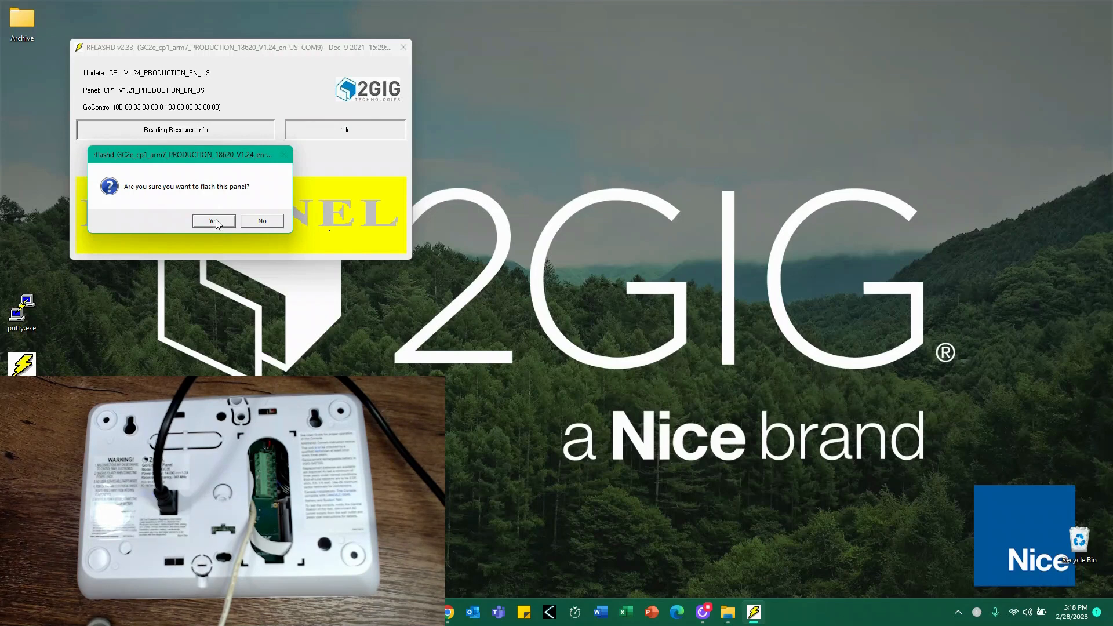
Answer Yes to flash the V1.21 panel with the V1.24 firmware.
click(214, 221)
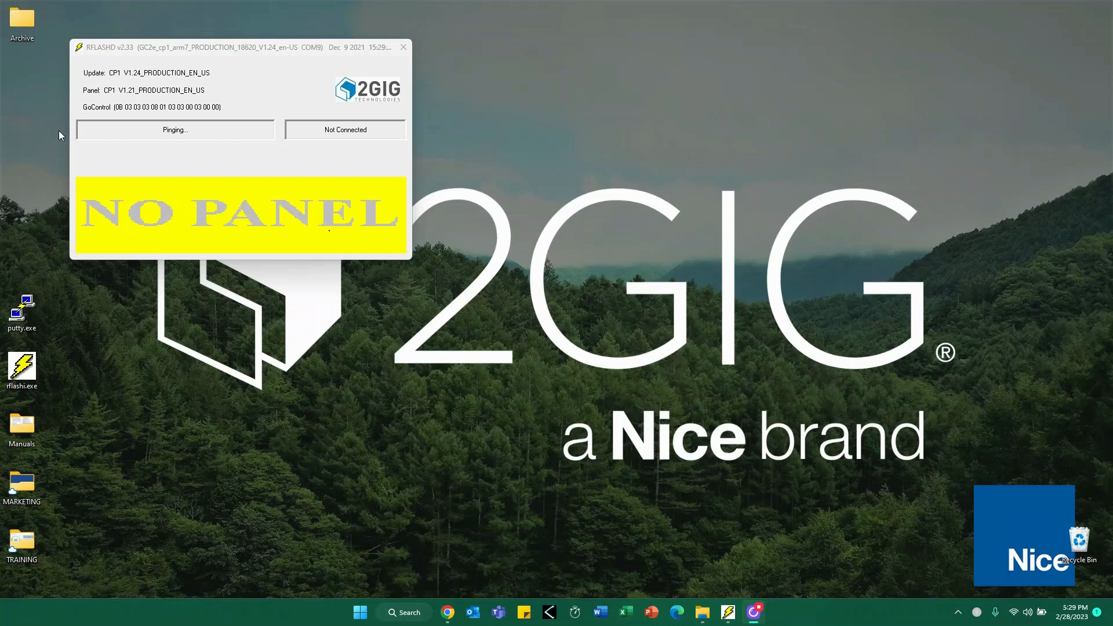
mouse_move(234, 86)
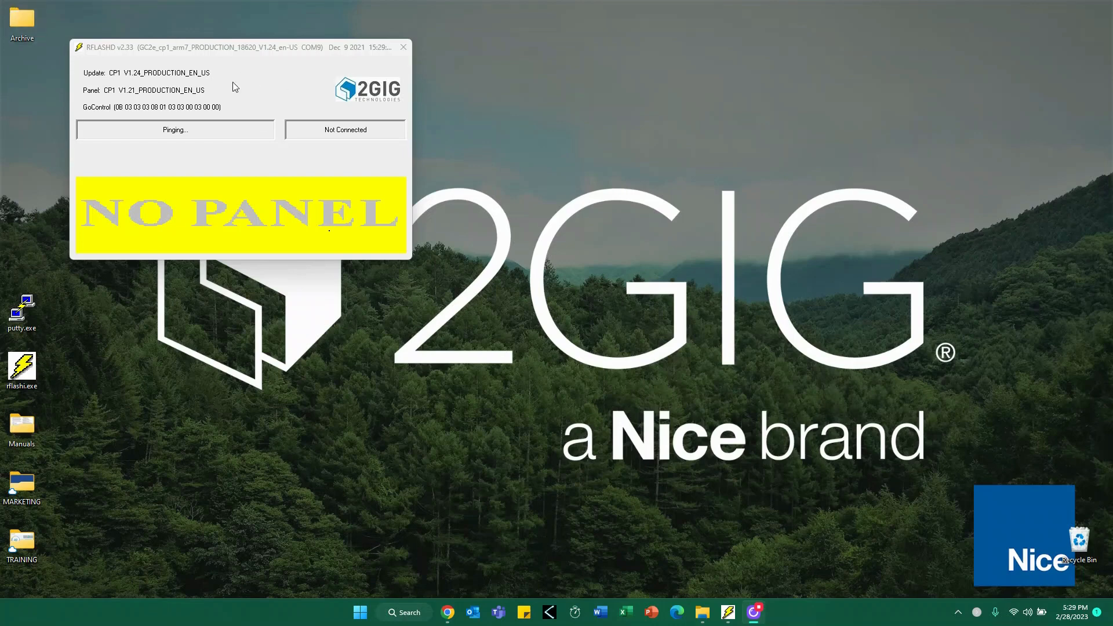
Close the RFLASHD window once it shows NO PANEL and Not Connected.
click(402, 46)
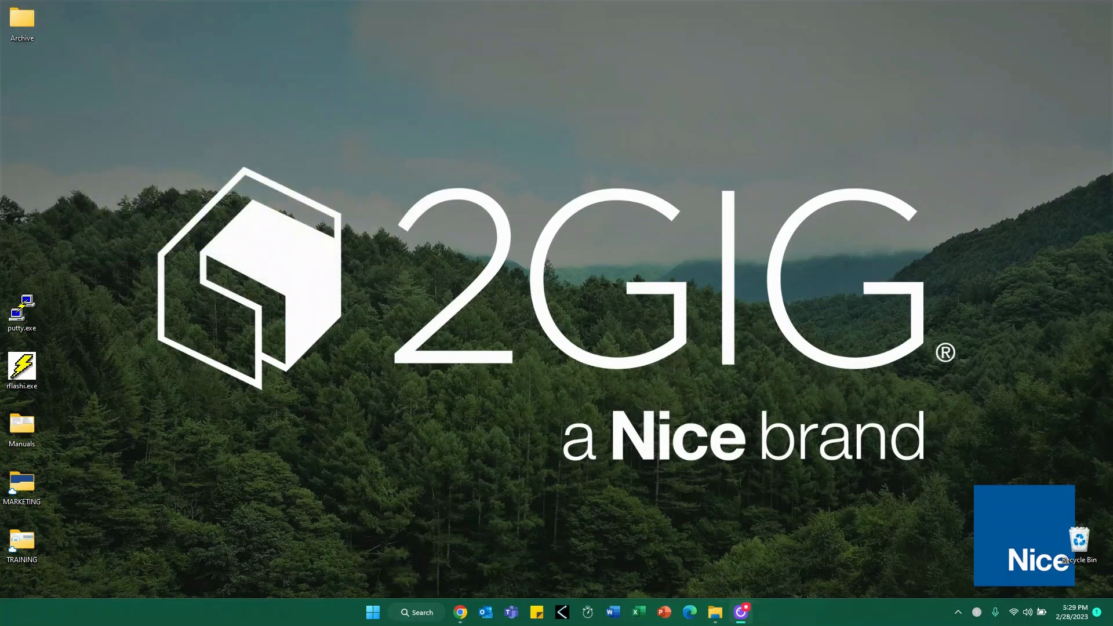